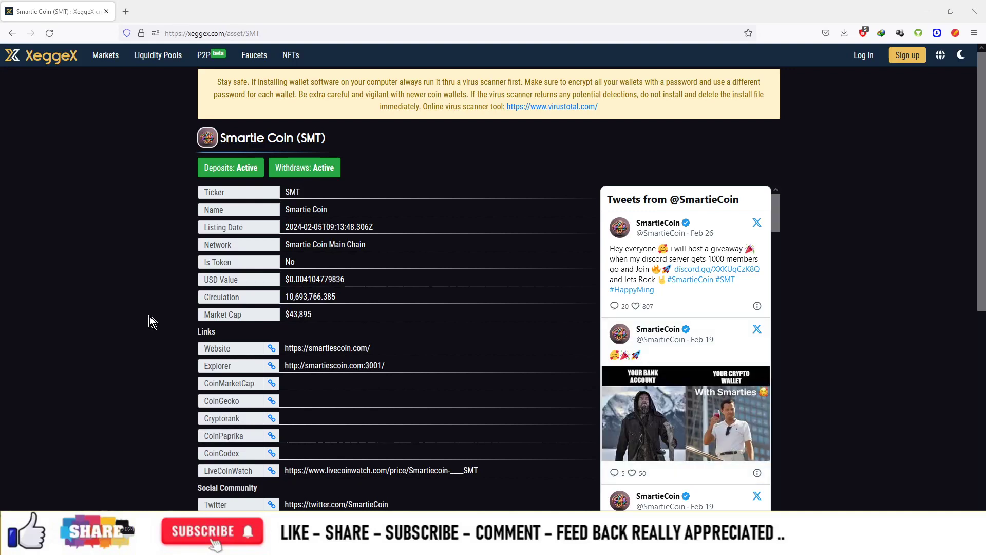
pyautogui.moveTo(142, 303)
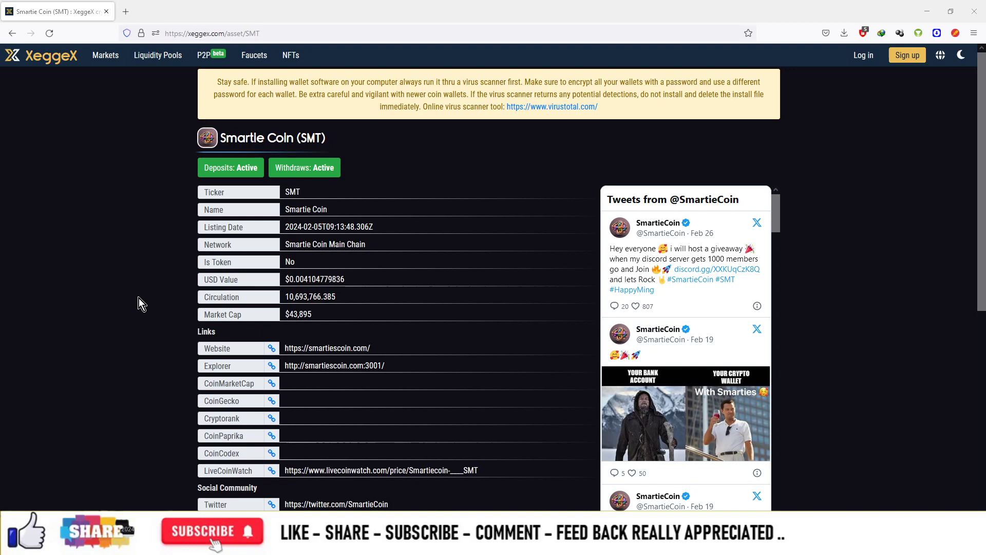
pyautogui.moveTo(148, 312)
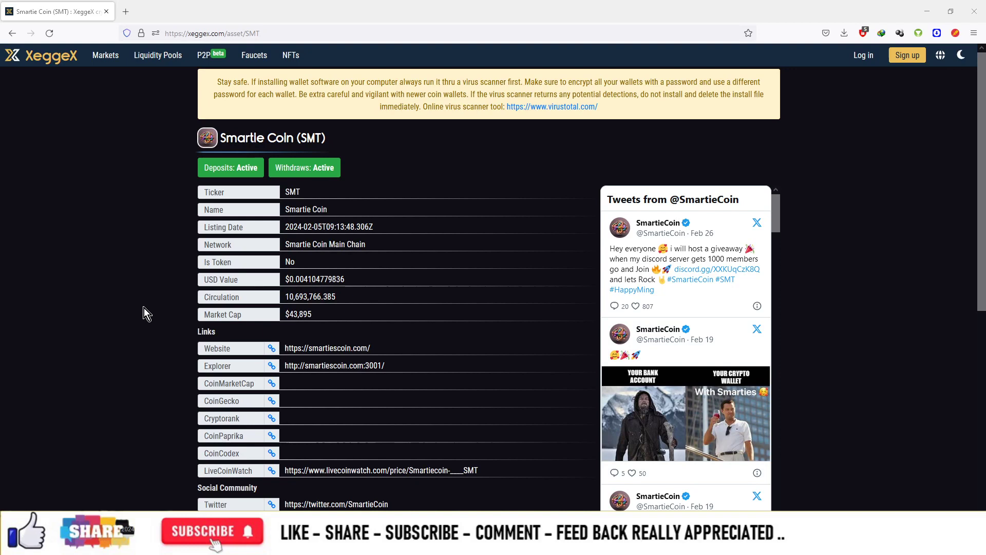
pyautogui.moveTo(263, 324)
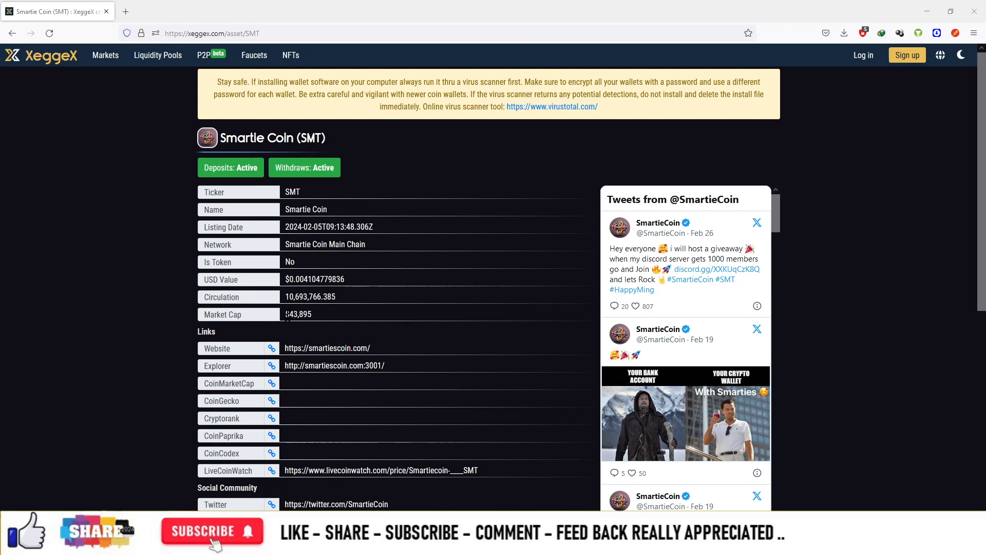
# Browse down the SMT asset page, starting and cancelling a page save along the way
pyautogui.scroll(-3)
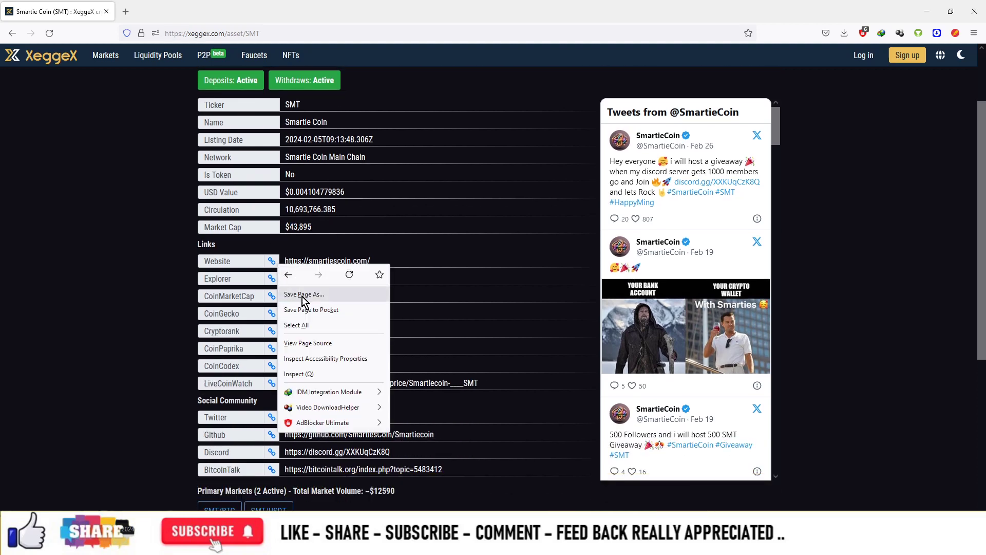
pyautogui.click(280, 292)
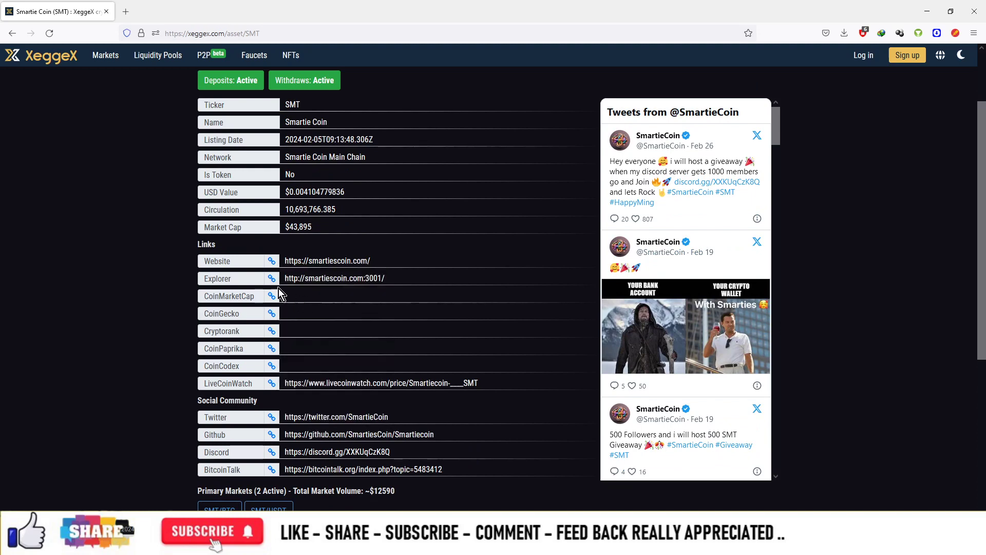
pyautogui.moveTo(271, 280)
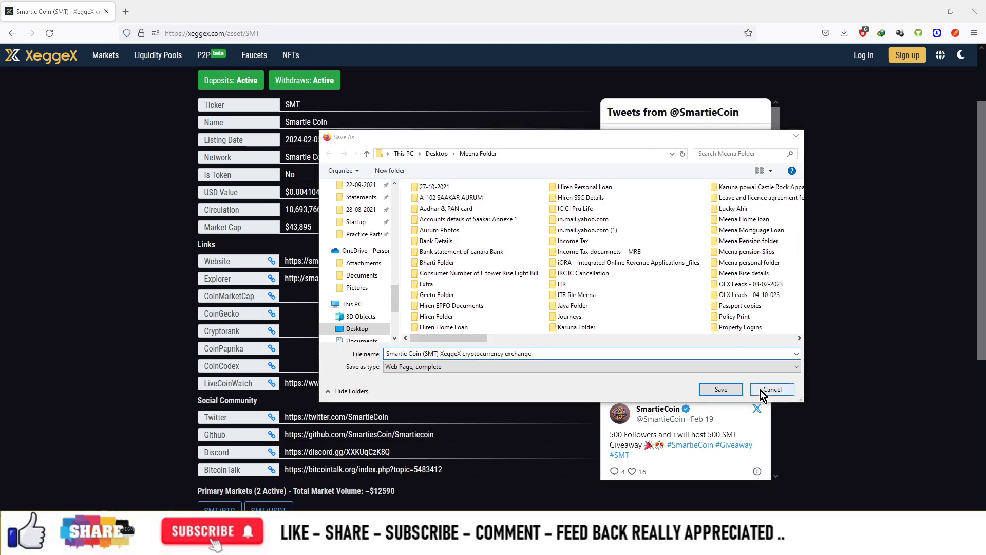
pyautogui.click(772, 389)
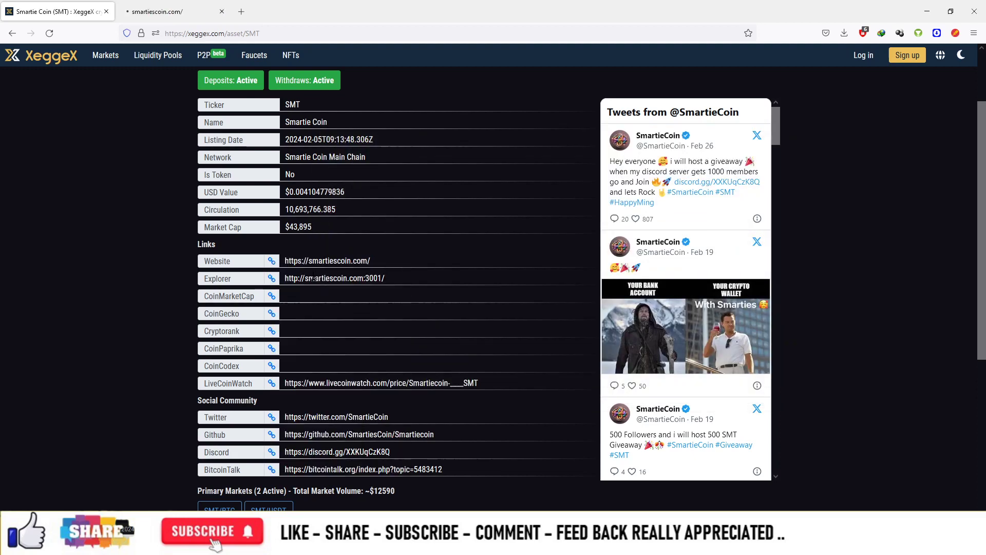
pyautogui.scroll(-3)
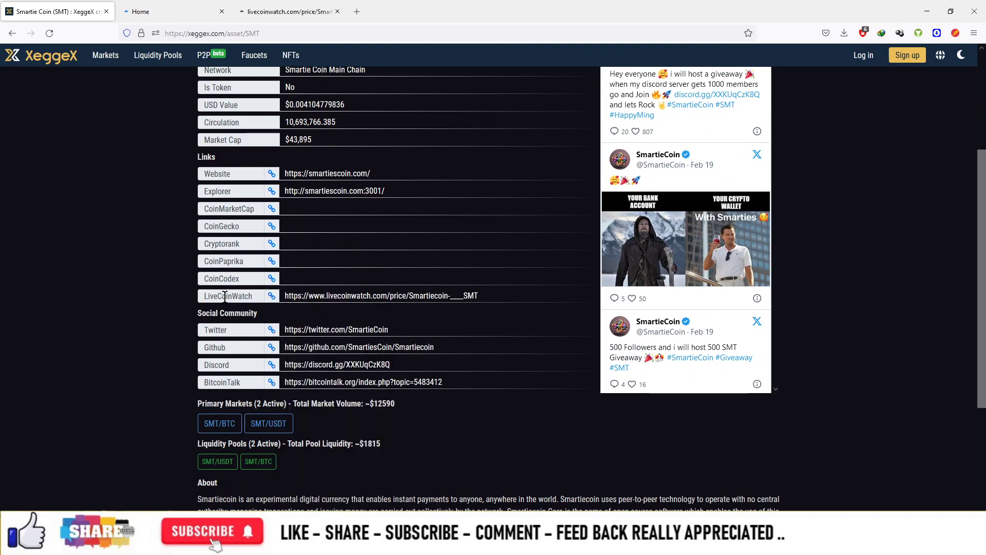
# Open the Twitter link in a new tab and view the SmartieCoin Twitter profile
pyautogui.rightClick(337, 328)
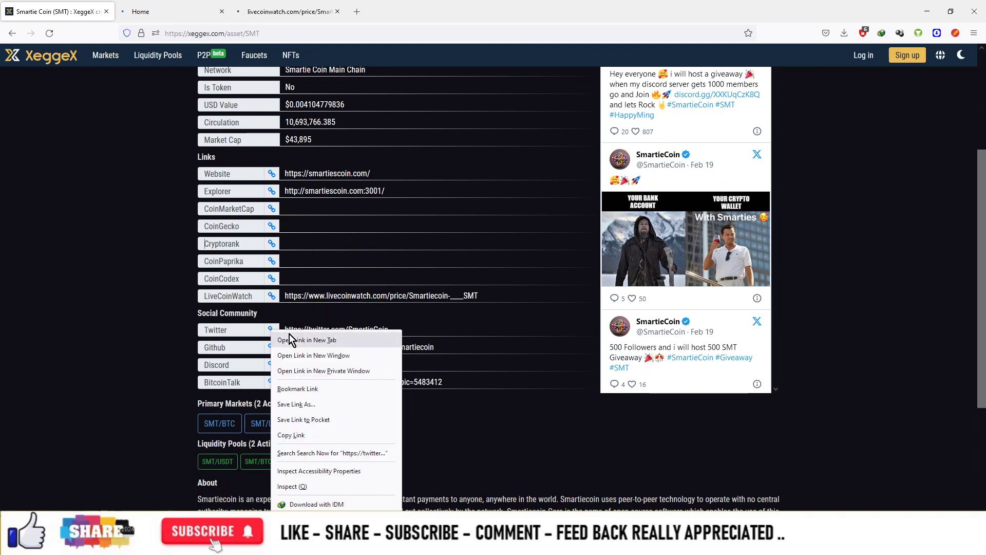
pyautogui.click(308, 340)
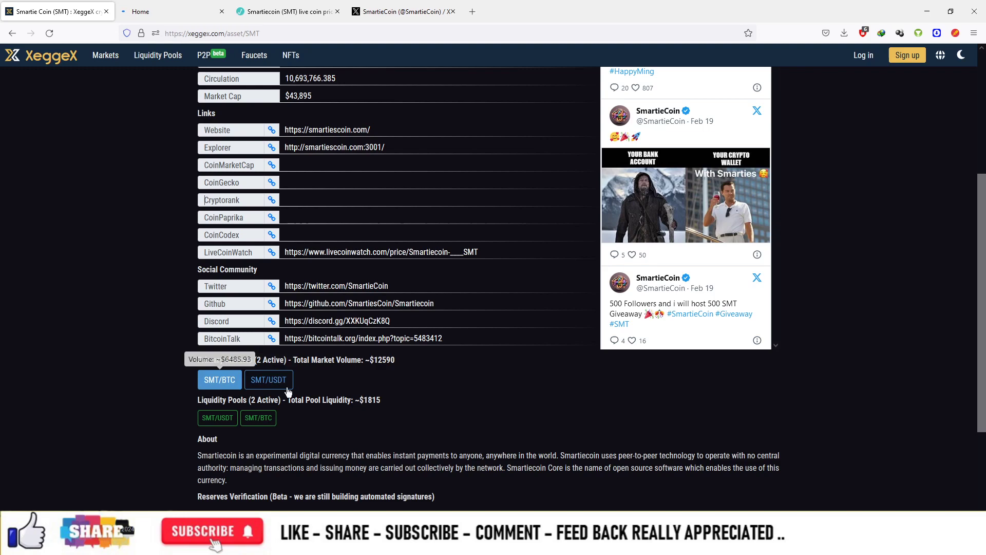
pyautogui.click(268, 380)
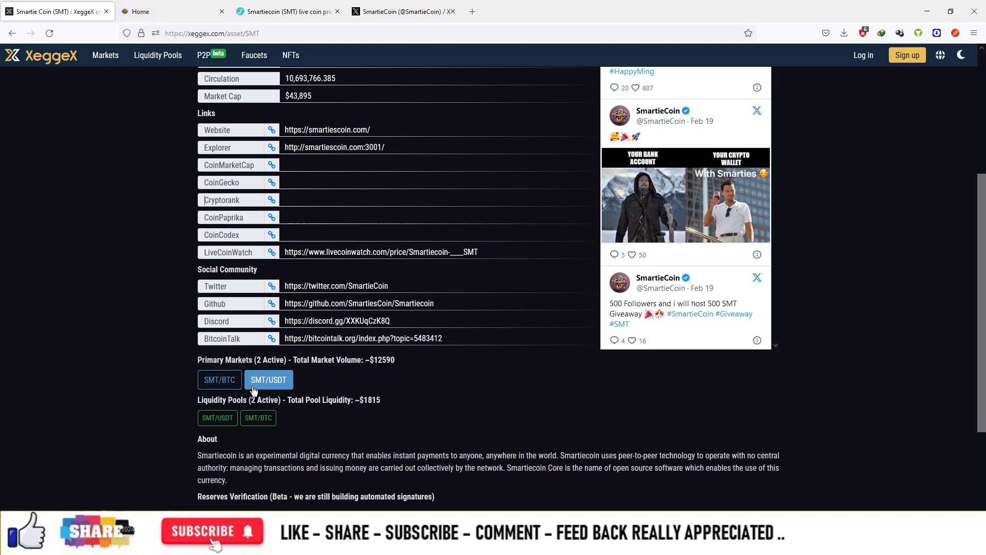
pyautogui.click(401, 11)
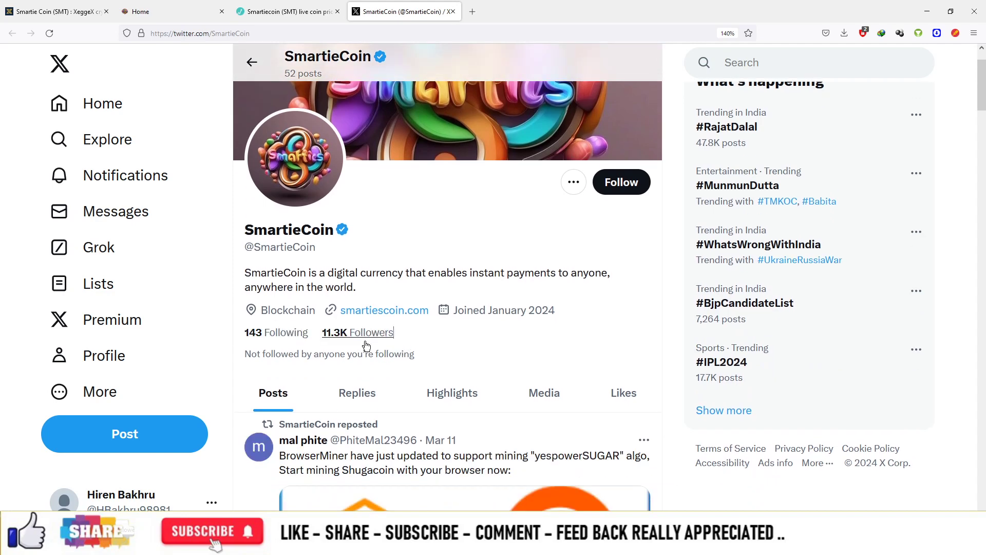
pyautogui.scroll(-3)
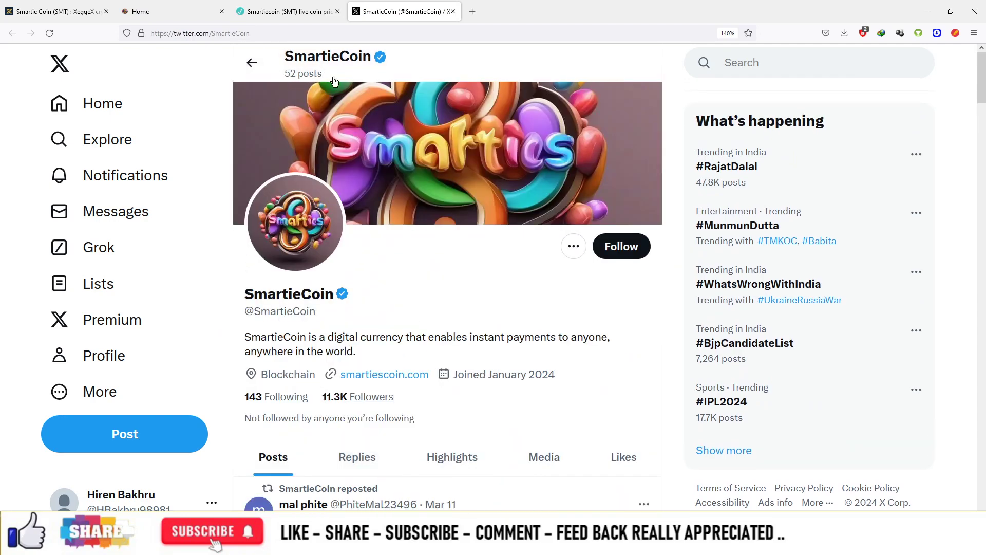
# Review the Smartiecoin price chart, markets and depth chart on LiveCoinWatch
pyautogui.click(286, 11)
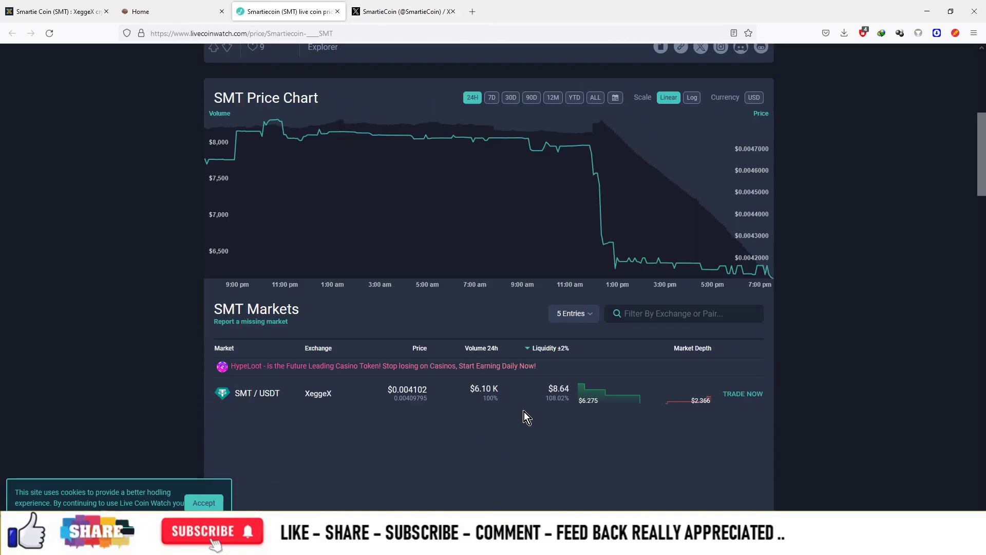
pyautogui.scroll(-3)
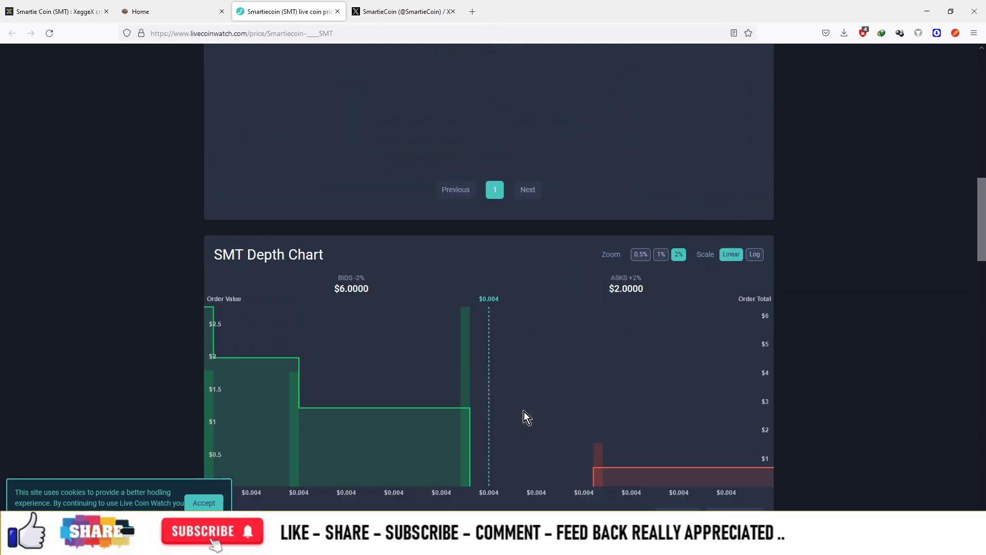
pyautogui.scroll(3)
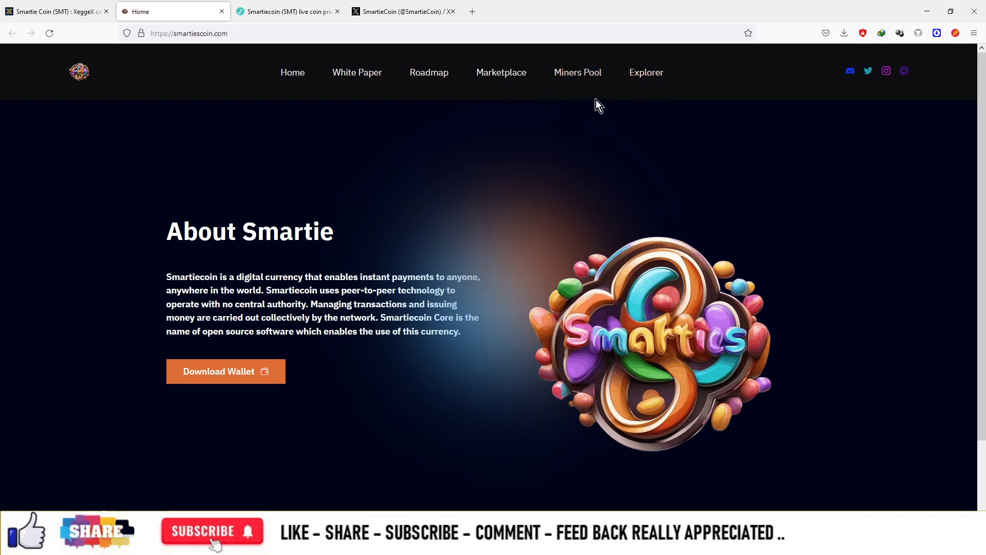
pyautogui.moveTo(643, 78)
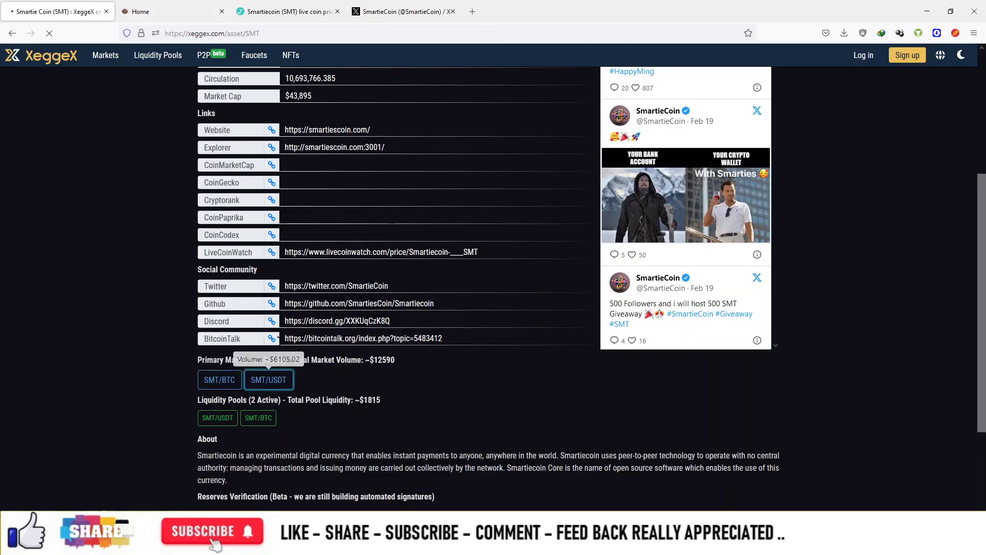
# Show the SMT/USDT market chart with 4-hour candles and select a drawn support line
pyautogui.click(269, 380)
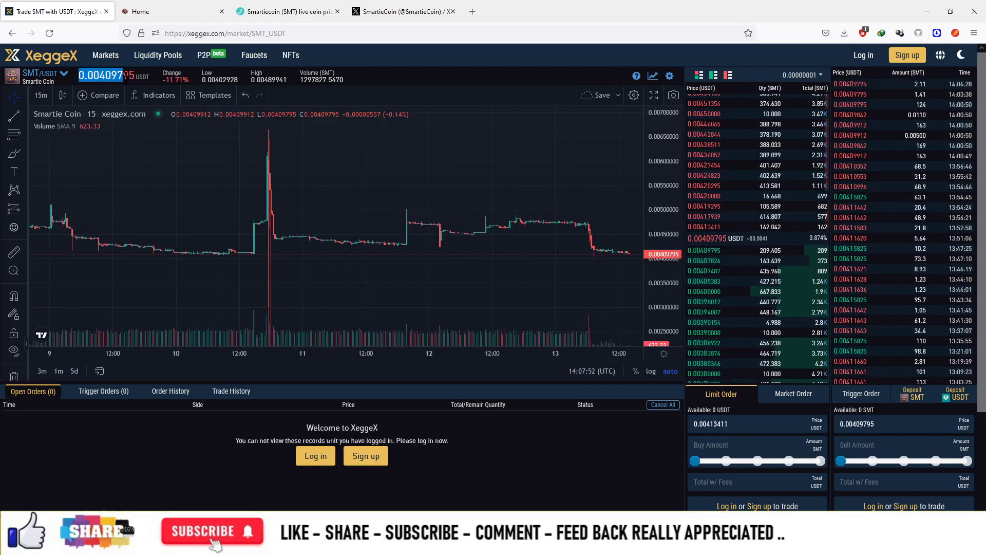
pyautogui.click(40, 95)
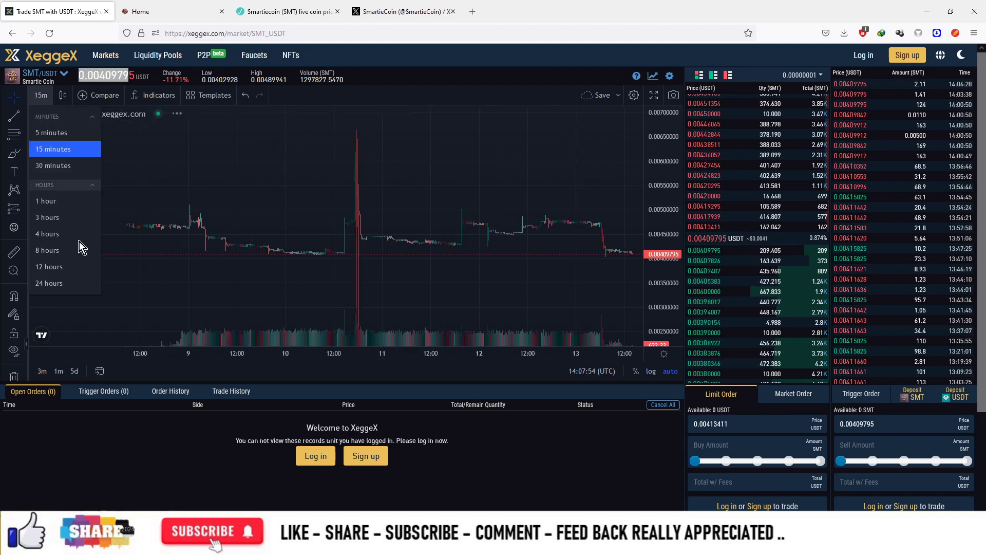
pyautogui.click(47, 234)
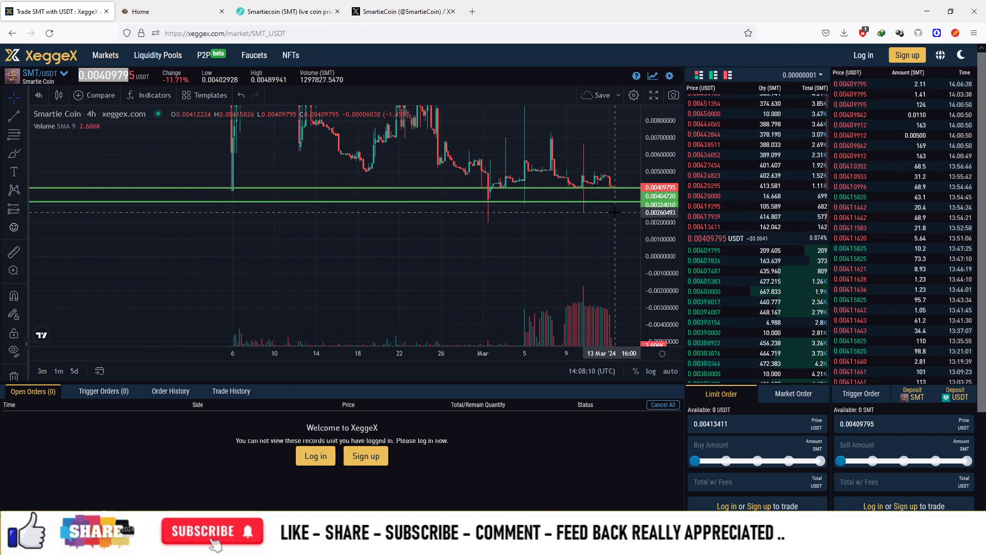
pyautogui.moveTo(608, 224)
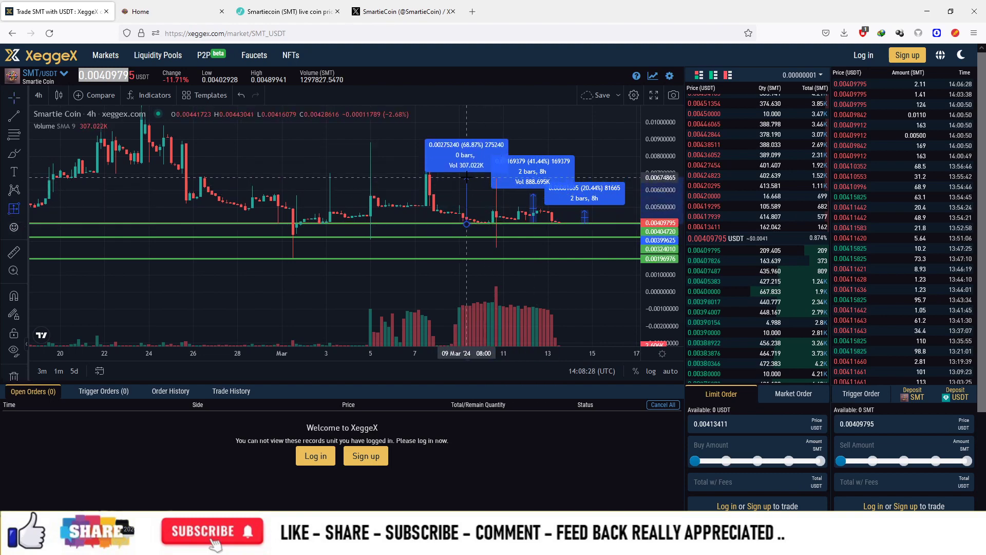
pyautogui.click(467, 178)
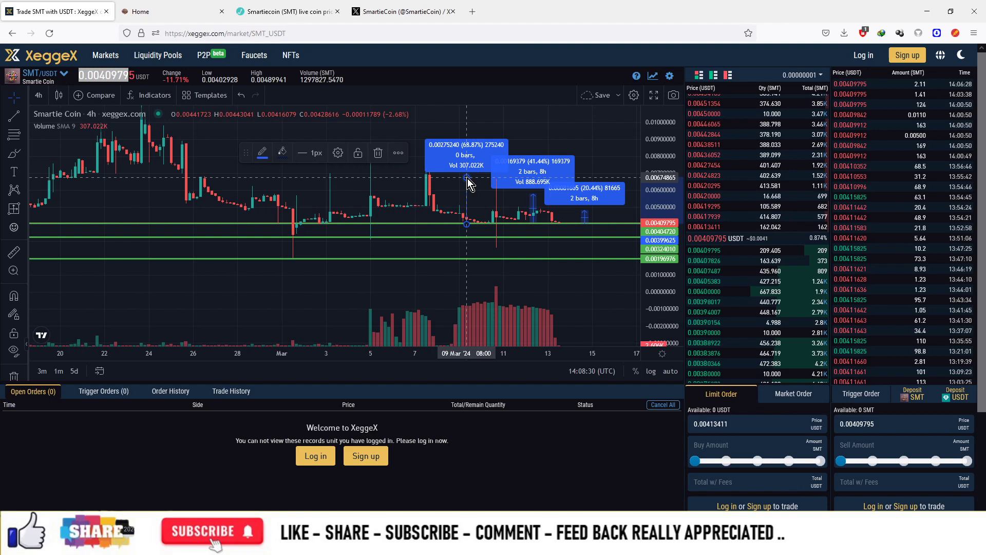